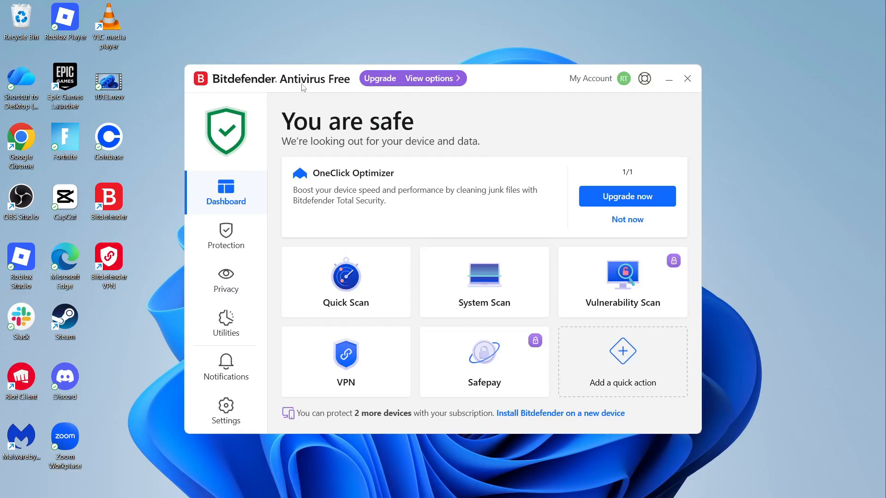
{"action": "mouse_move", "coordinate": [255, 86]}
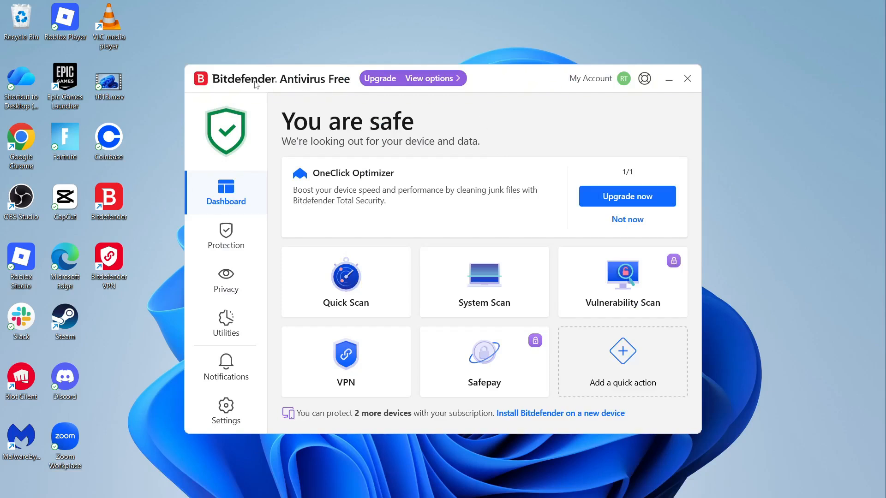
{"action": "mouse_move", "coordinate": [359, 105]}
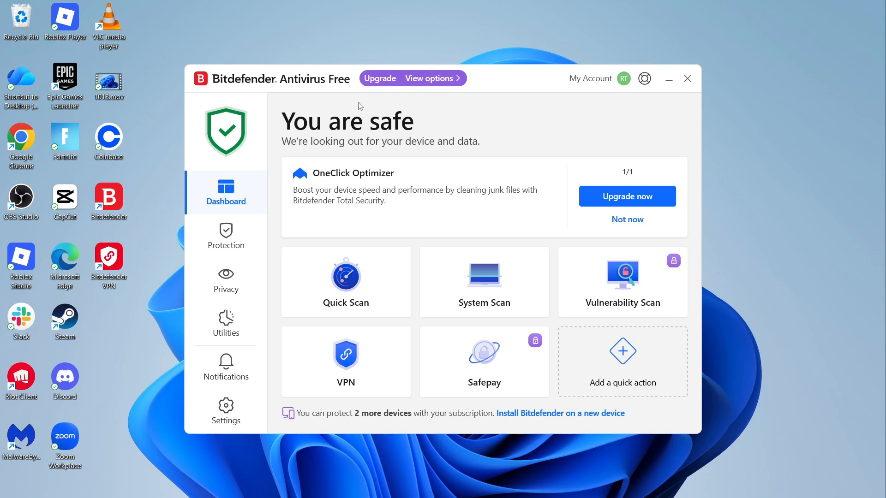
{"action": "mouse_move", "coordinate": [294, 89]}
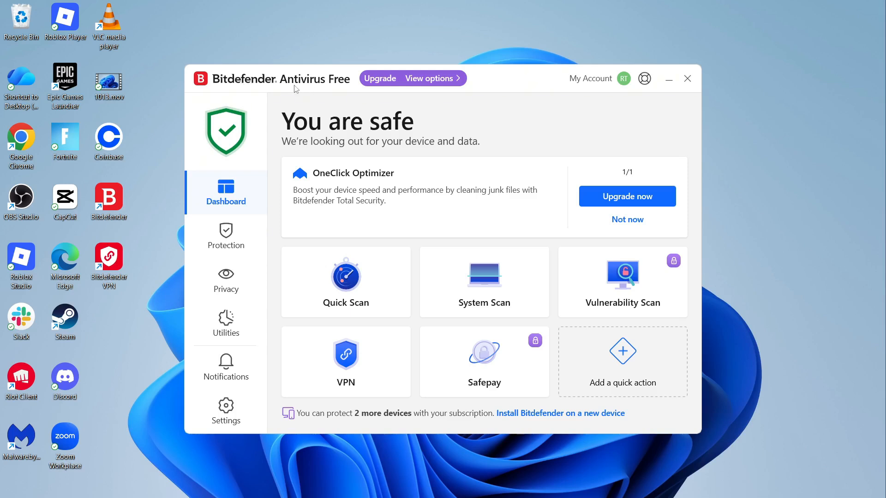
{"action": "mouse_move", "coordinate": [371, 151]}
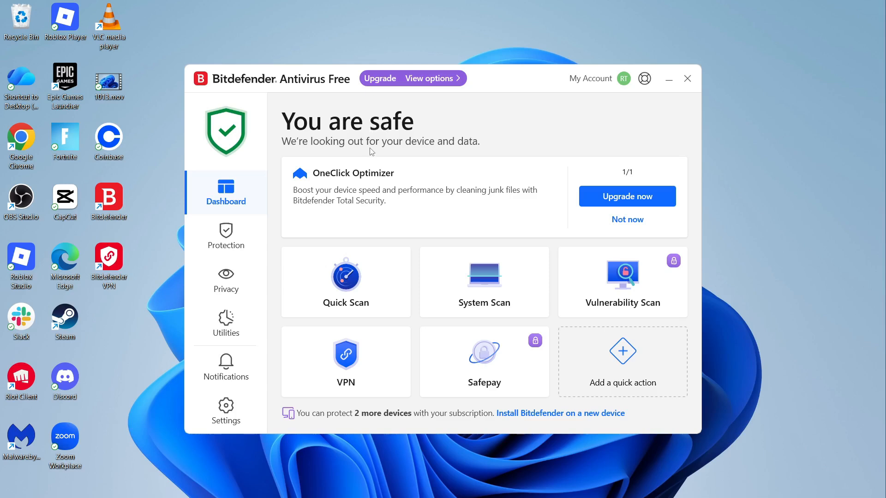
Step: Reopen Bitdefender from the system tray and reach the Antivirus Advanced settings
{"action": "left_click", "coordinate": [687, 79]}
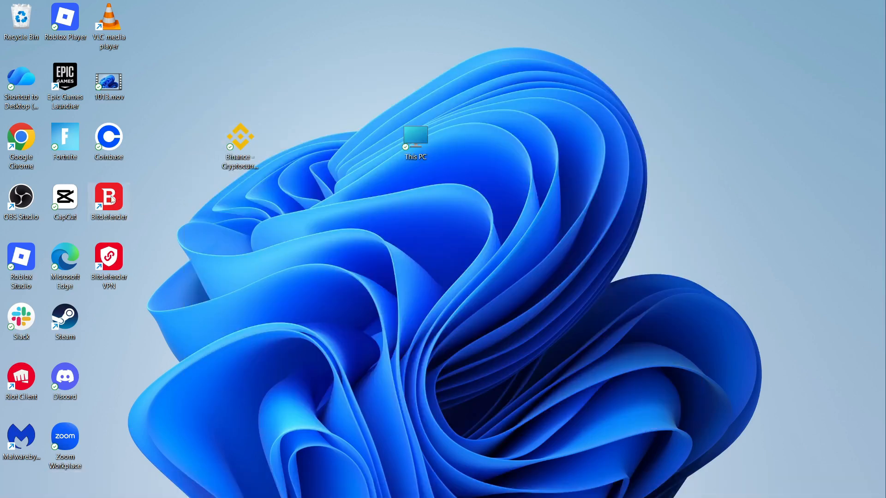
{"action": "left_click", "coordinate": [722, 484]}
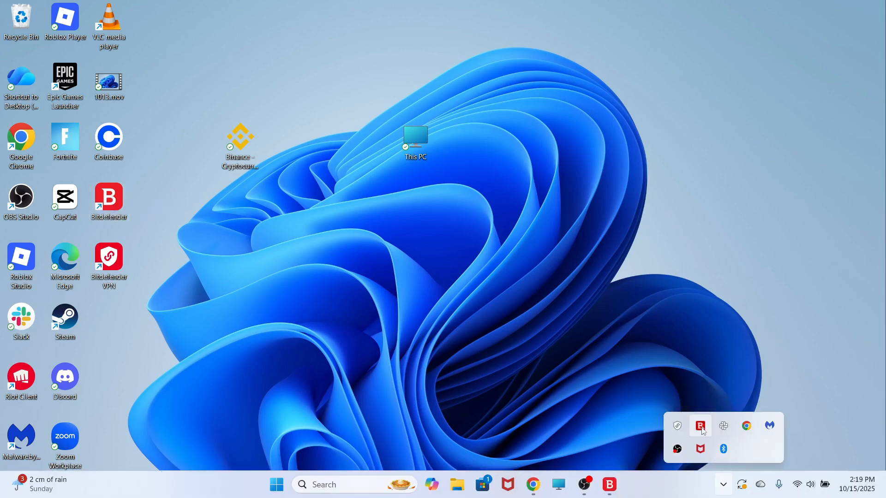
{"action": "left_click", "coordinate": [700, 426]}
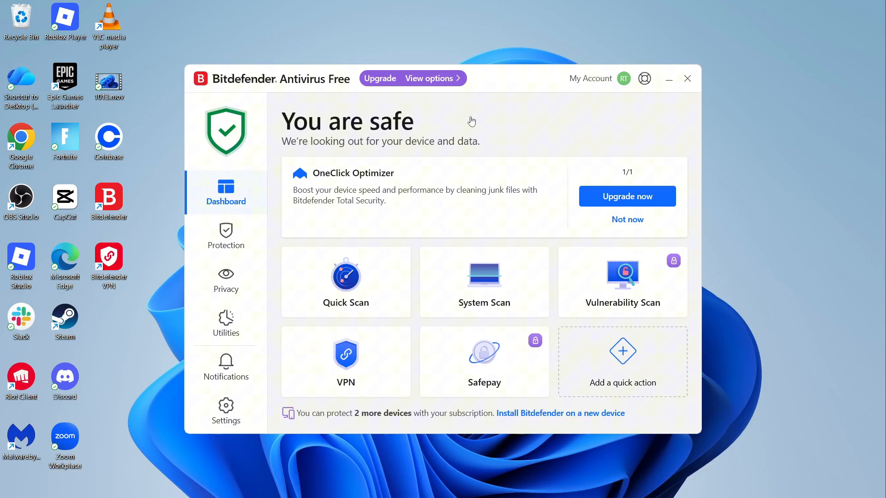
{"action": "mouse_move", "coordinate": [225, 234]}
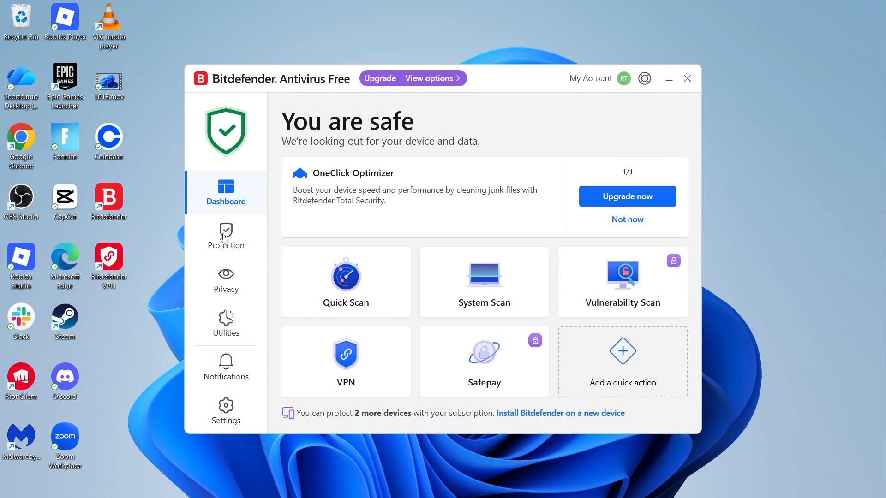
{"action": "left_click", "coordinate": [225, 236]}
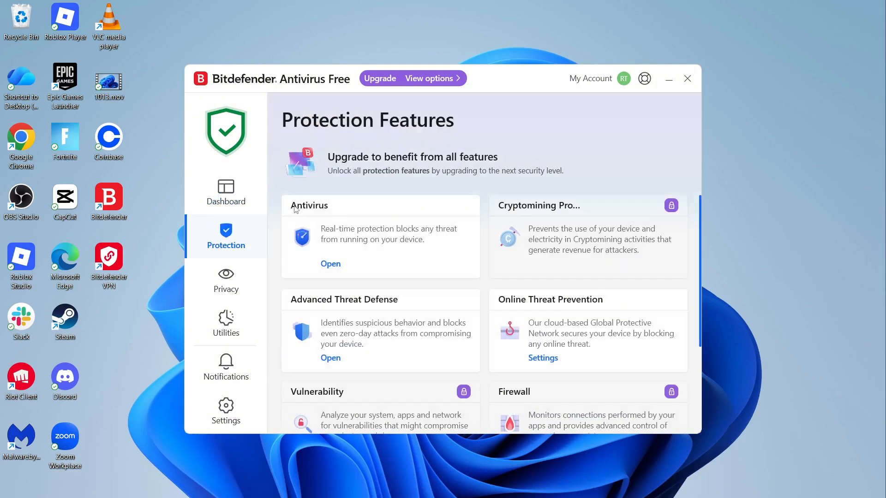
{"action": "mouse_move", "coordinate": [330, 265]}
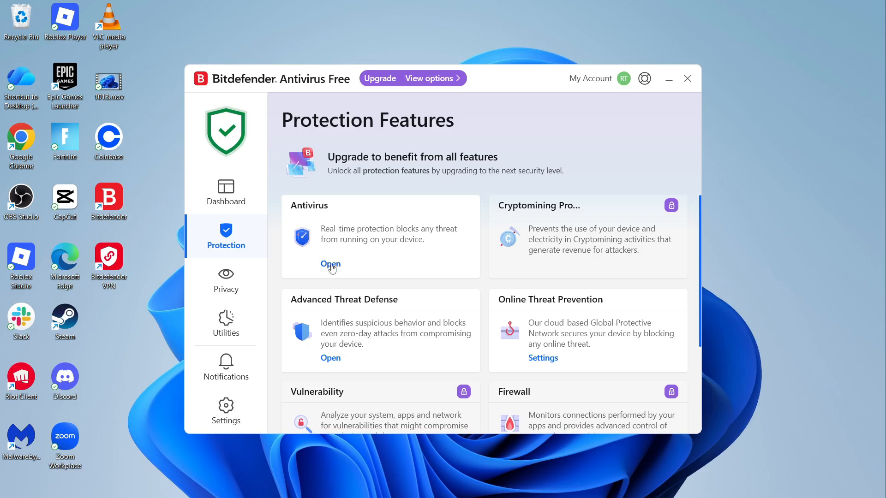
{"action": "left_click", "coordinate": [331, 264]}
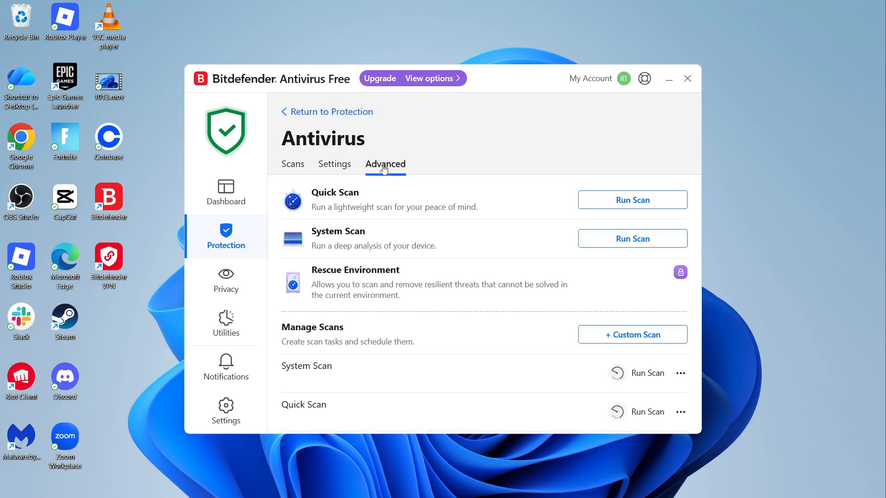
{"action": "left_click", "coordinate": [385, 164]}
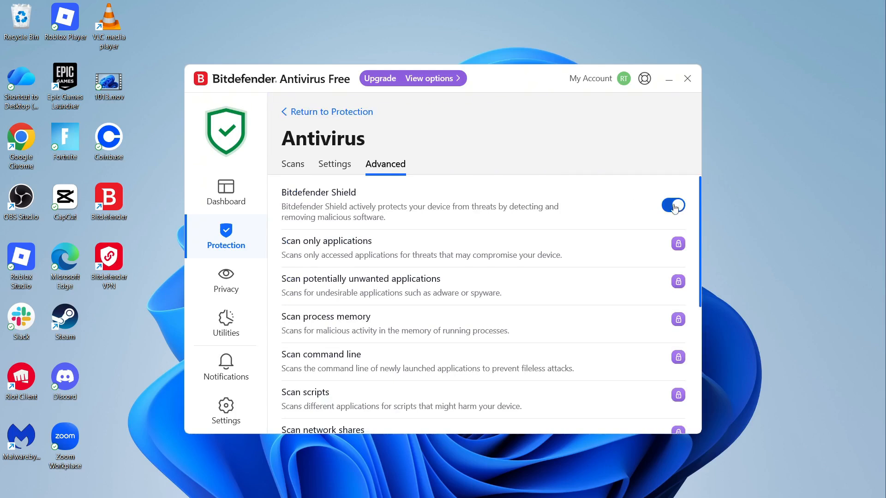
Step: Switch Bitdefender Shield off with the Permanently duration and confirm with OK
{"action": "left_click", "coordinate": [671, 205]}
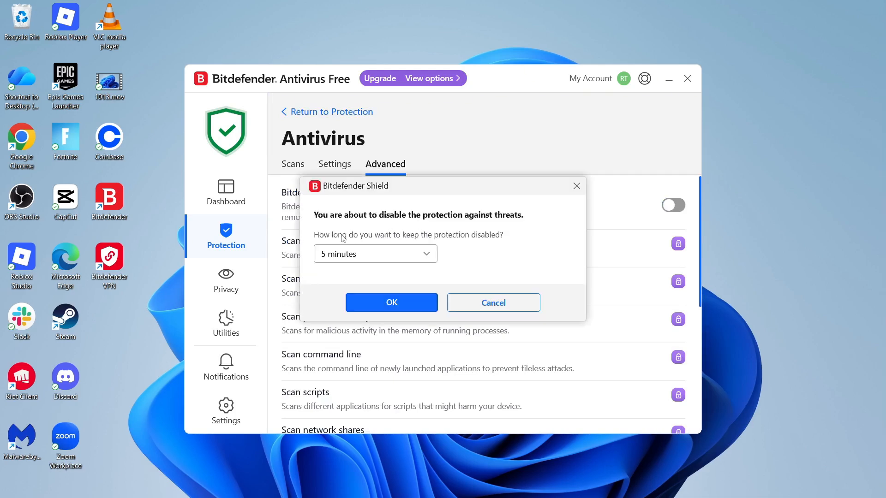
{"action": "left_click", "coordinate": [375, 254]}
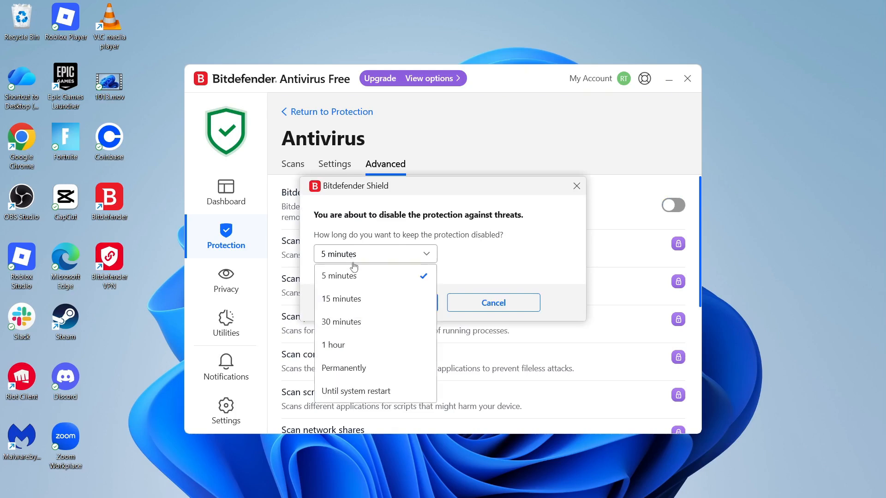
{"action": "left_click", "coordinate": [343, 368]}
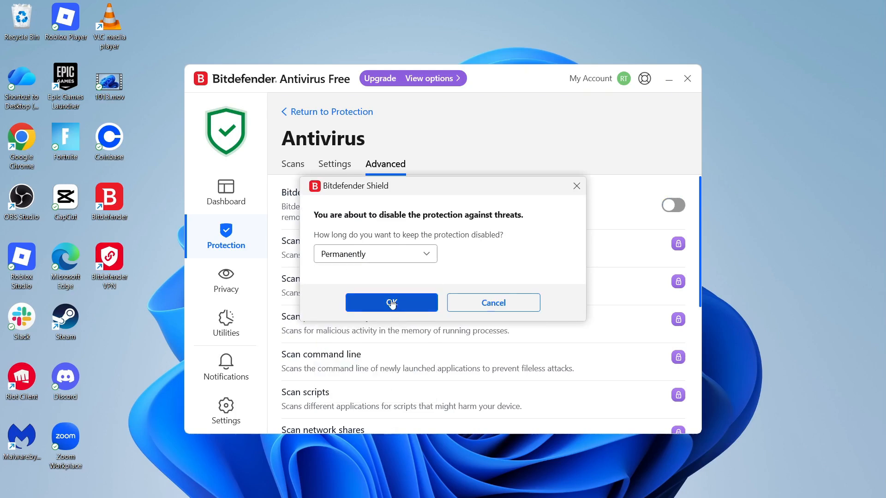
{"action": "left_click", "coordinate": [391, 302]}
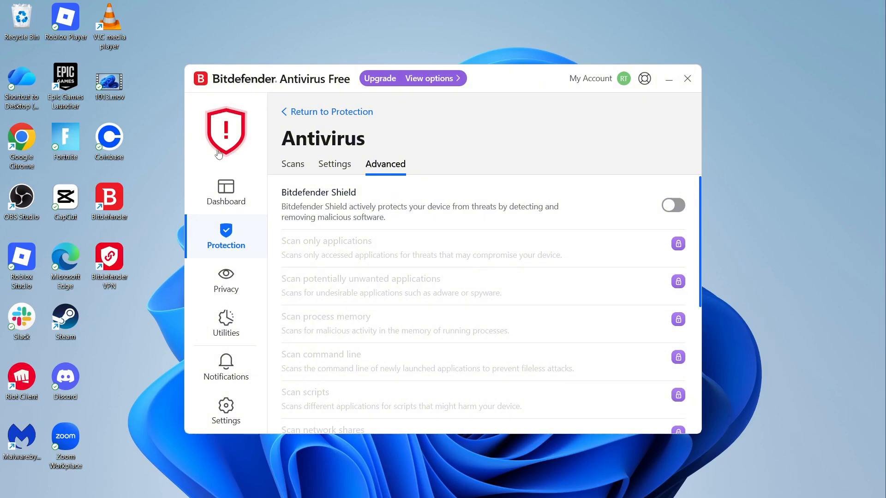
{"action": "mouse_move", "coordinate": [240, 194]}
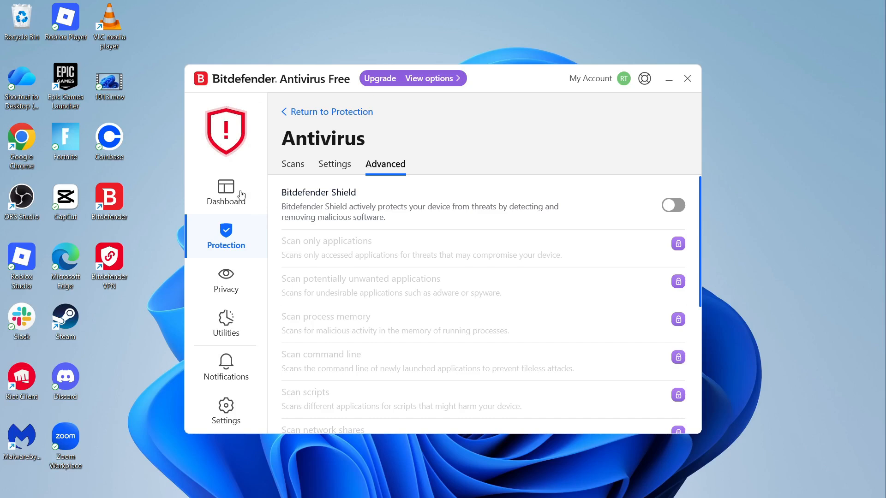
{"action": "mouse_move", "coordinate": [233, 172]}
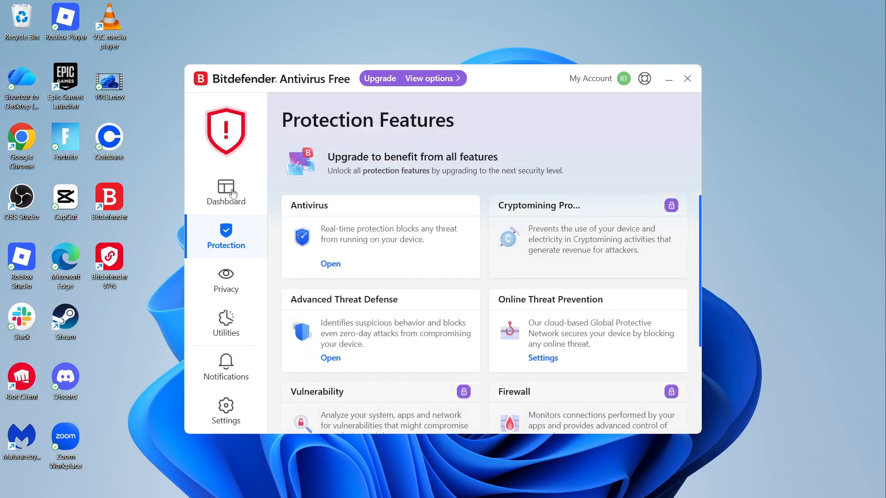
Step: Re-enable Real-Time Protection from its disabled card on the Dashboard
{"action": "left_click", "coordinate": [226, 192]}
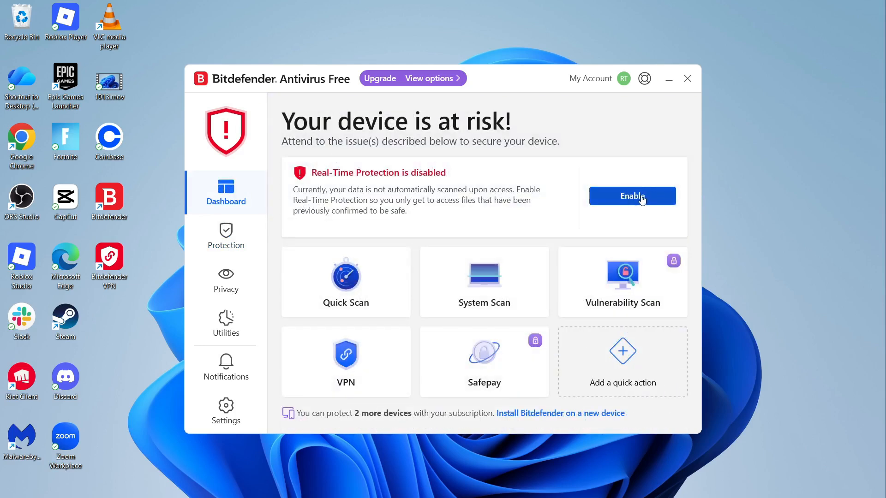
{"action": "left_click", "coordinate": [632, 196]}
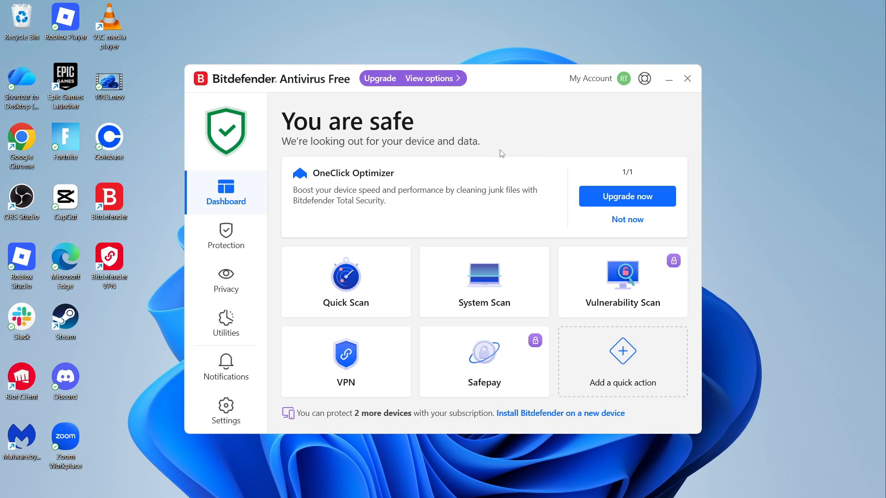